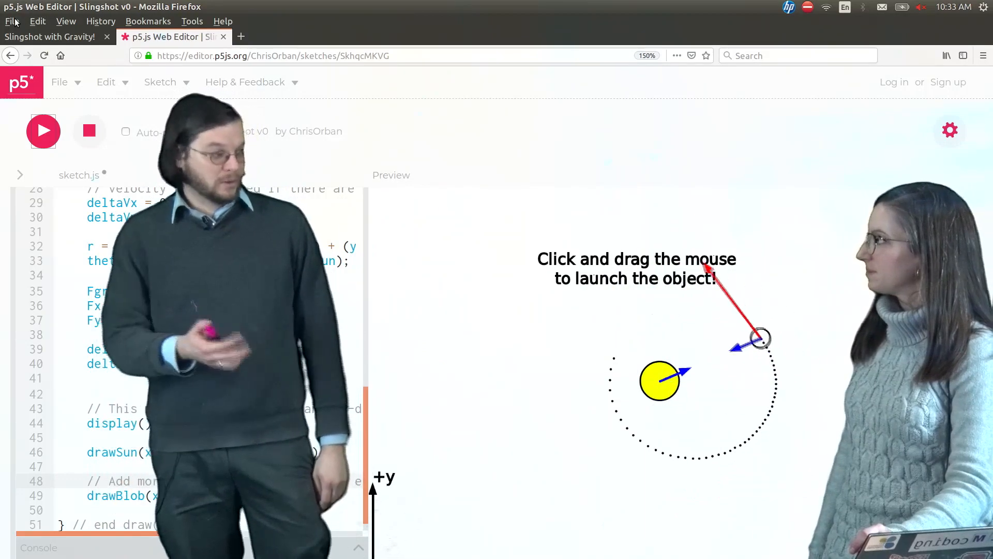
# Drag in the preview canvas twice to relaunch the object from just below the sun, flinging it rightward.
pyautogui.moveTo(760, 337); pyautogui.dragTo(671, 455)
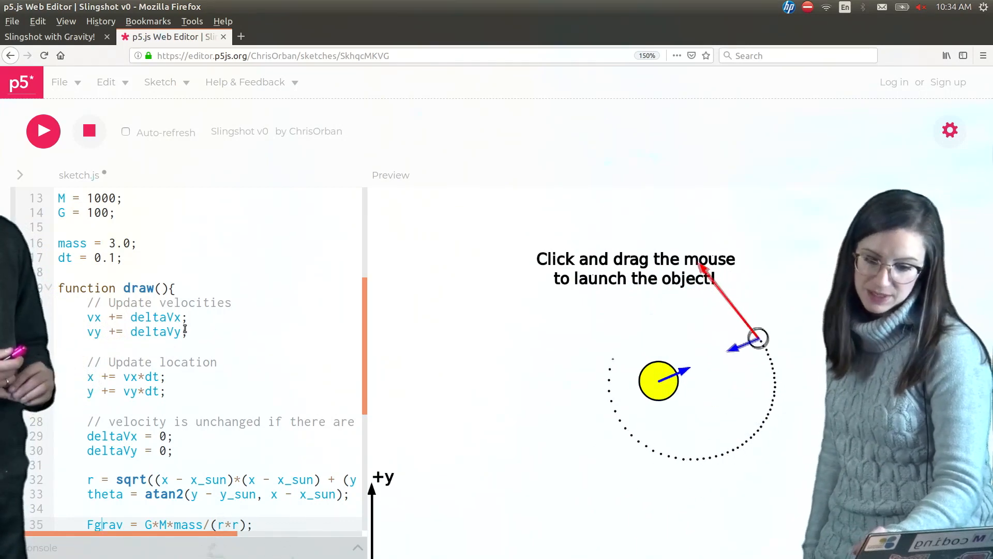
pyautogui.moveTo(754, 335); pyautogui.dragTo(671, 456)
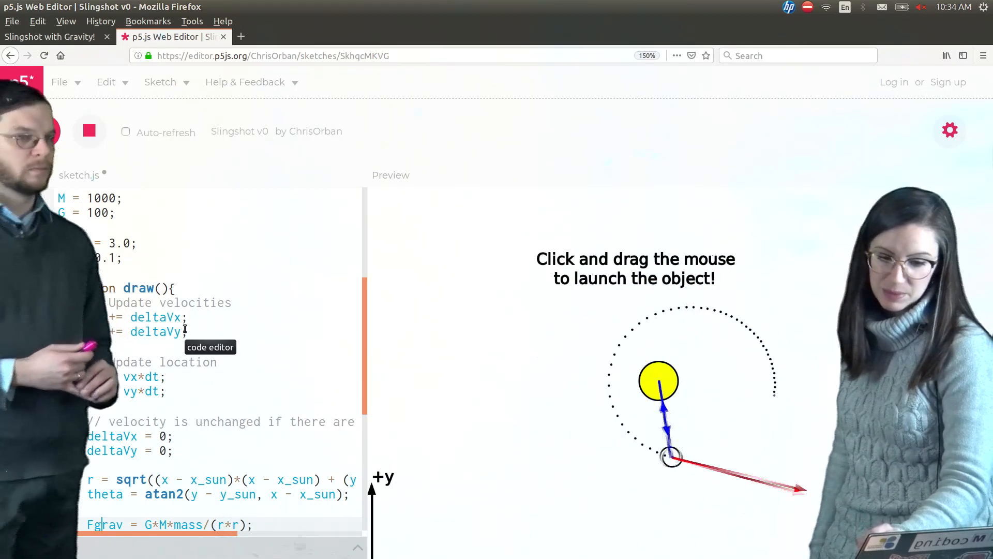